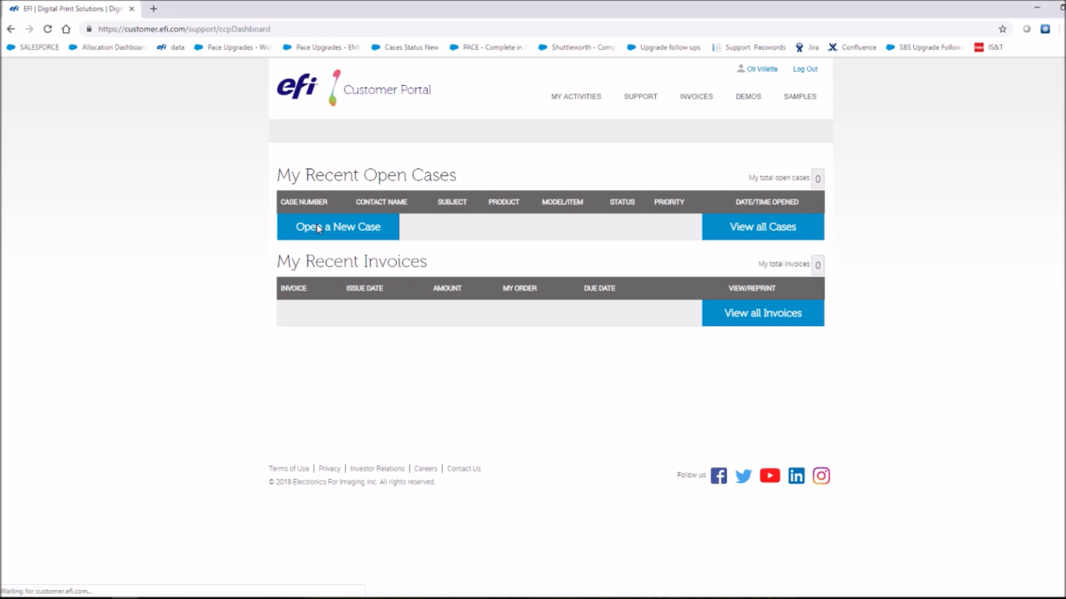
# Start a new support case from the dashboard, ready to enter its subject
pyautogui.click(337, 227)
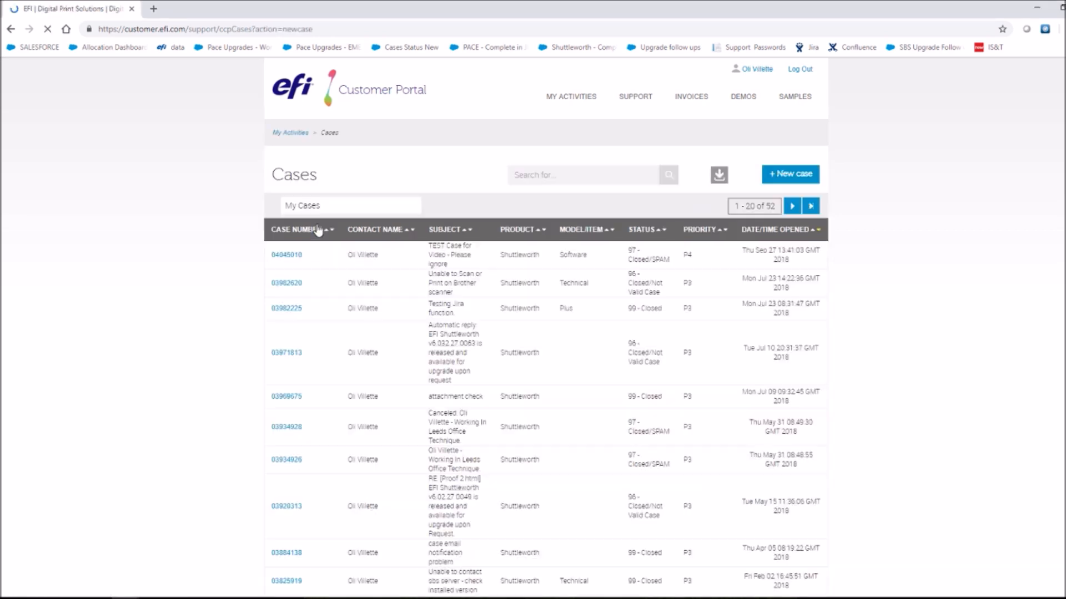
pyautogui.click(789, 174)
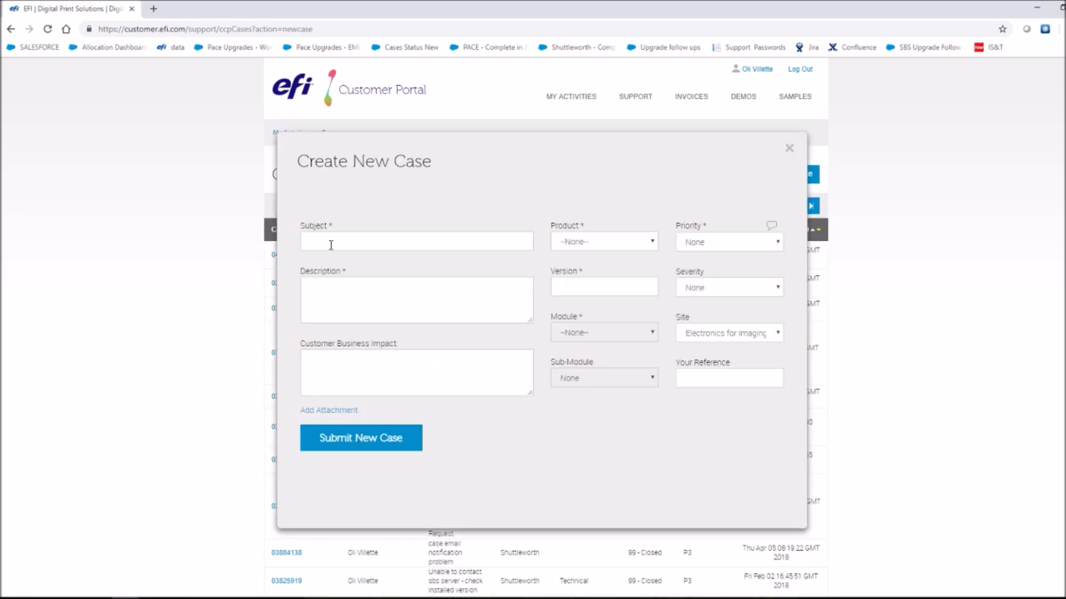
# Give the case the subject 'Locked estimate'
pyautogui.write('Locked')
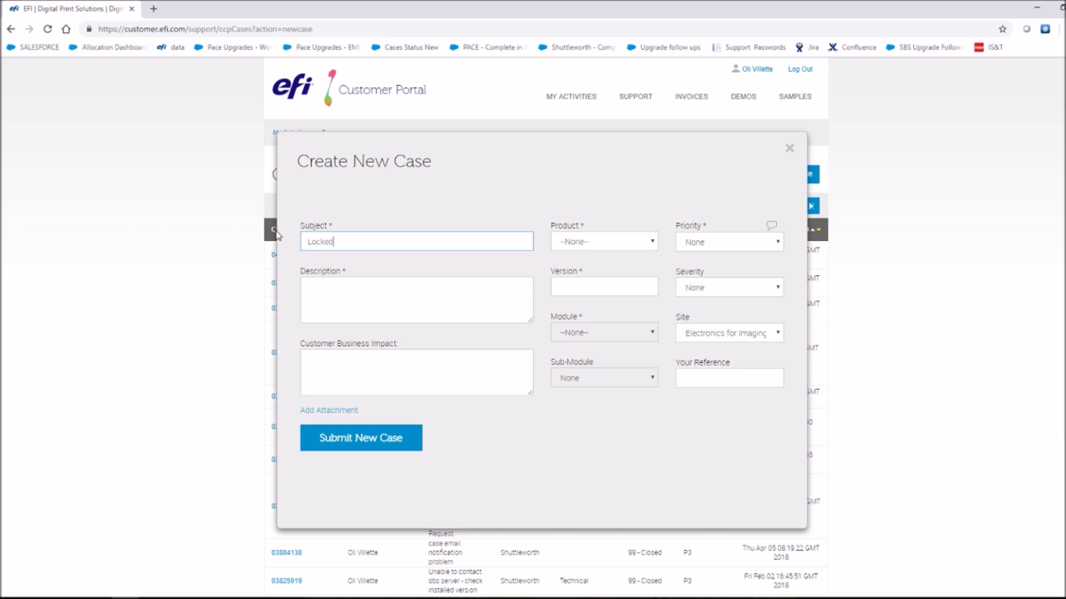
pyautogui.write('estimat')
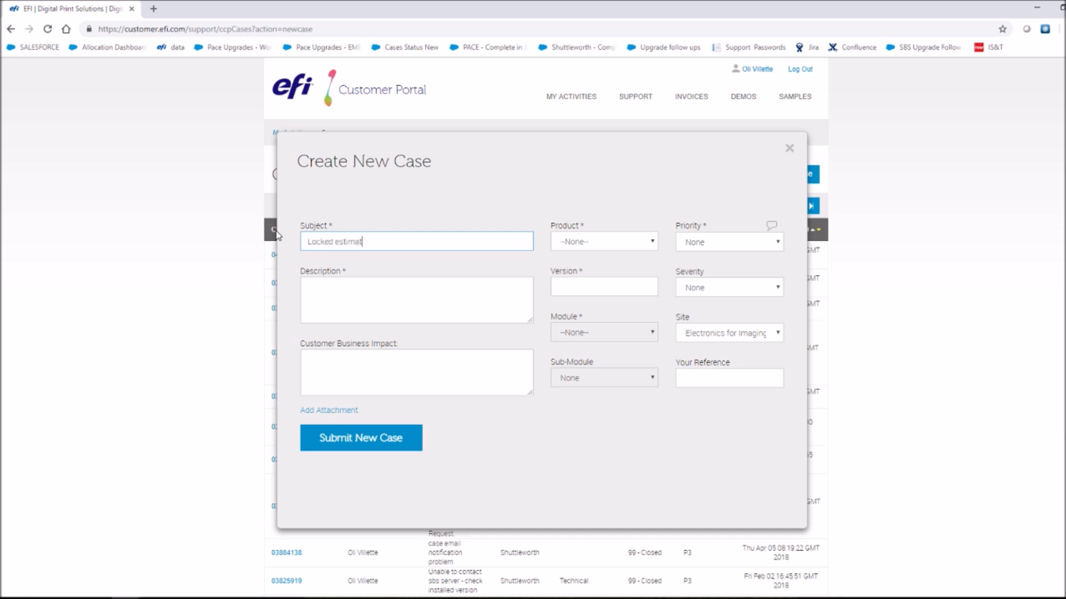
# Describe the issue as 'Locked estimate 1993, users cant access only in a view only'
pyautogui.click(415, 299)
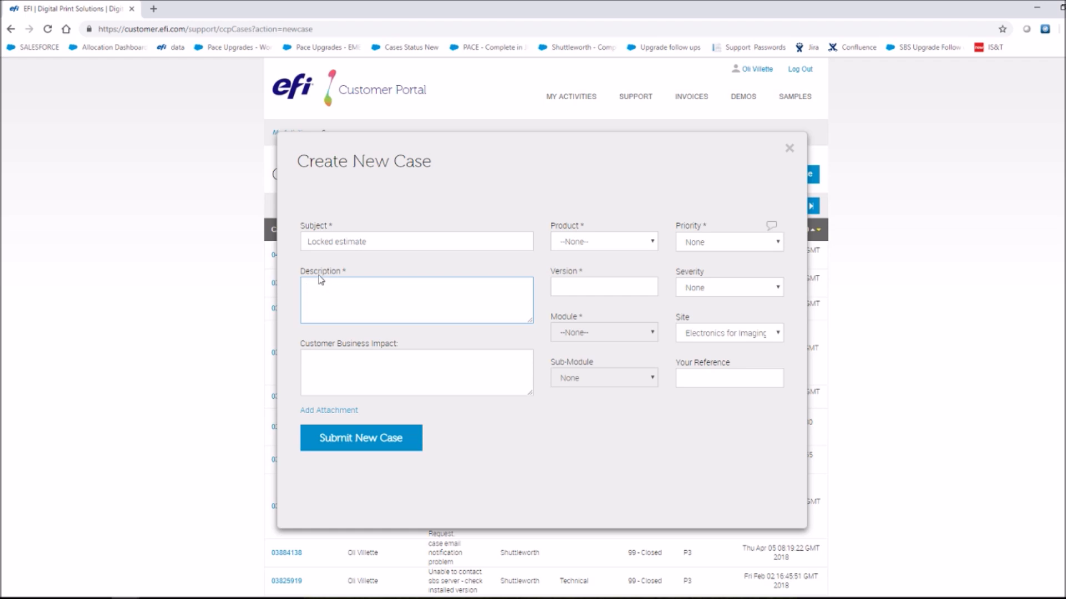
pyautogui.write('Locked estimate 1993')
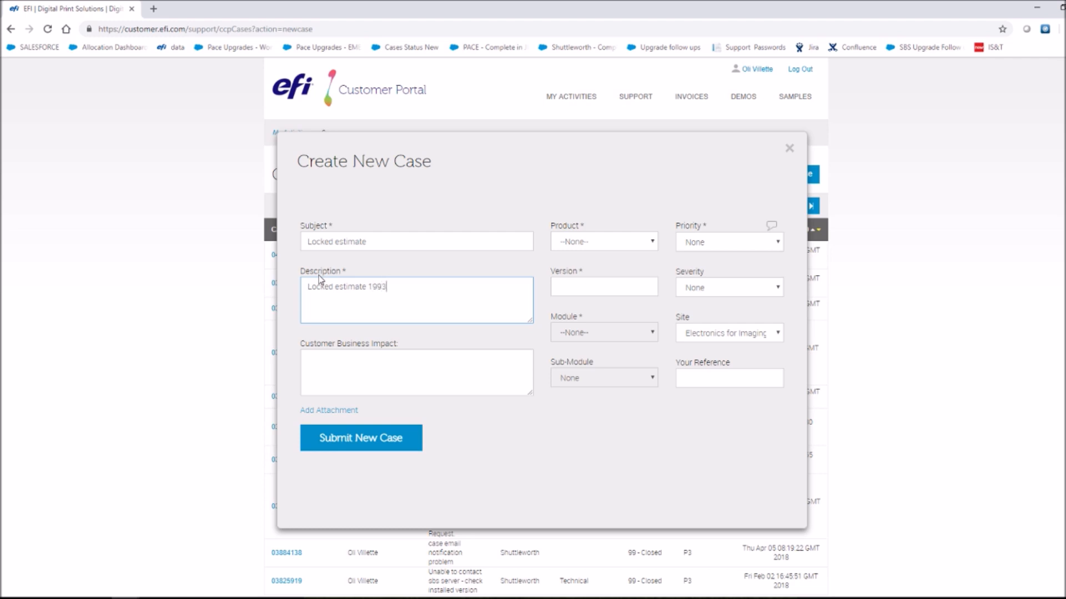
pyautogui.write(',')
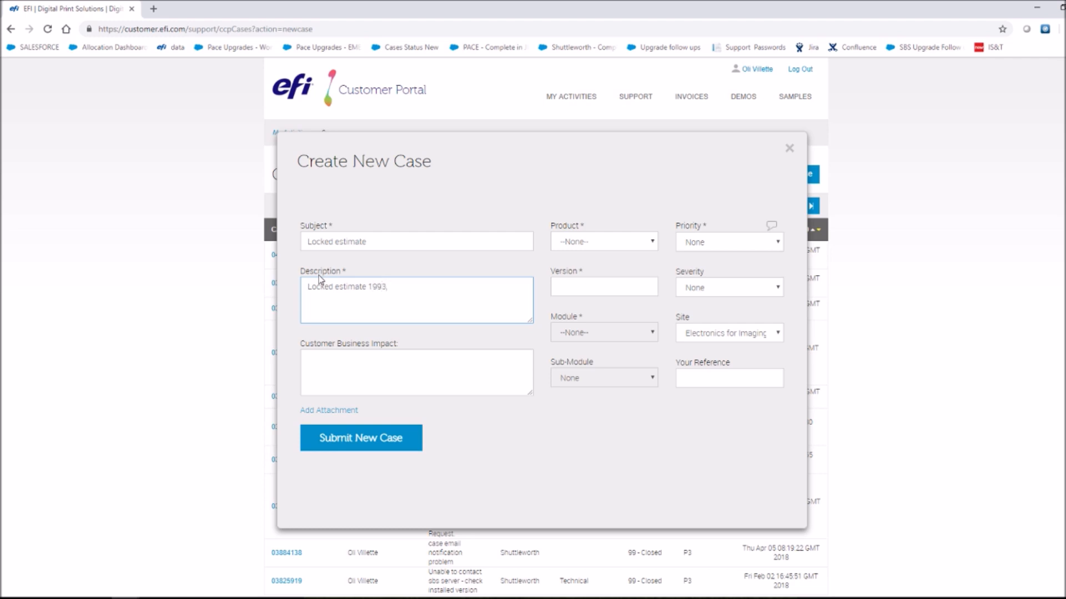
pyautogui.write('users')
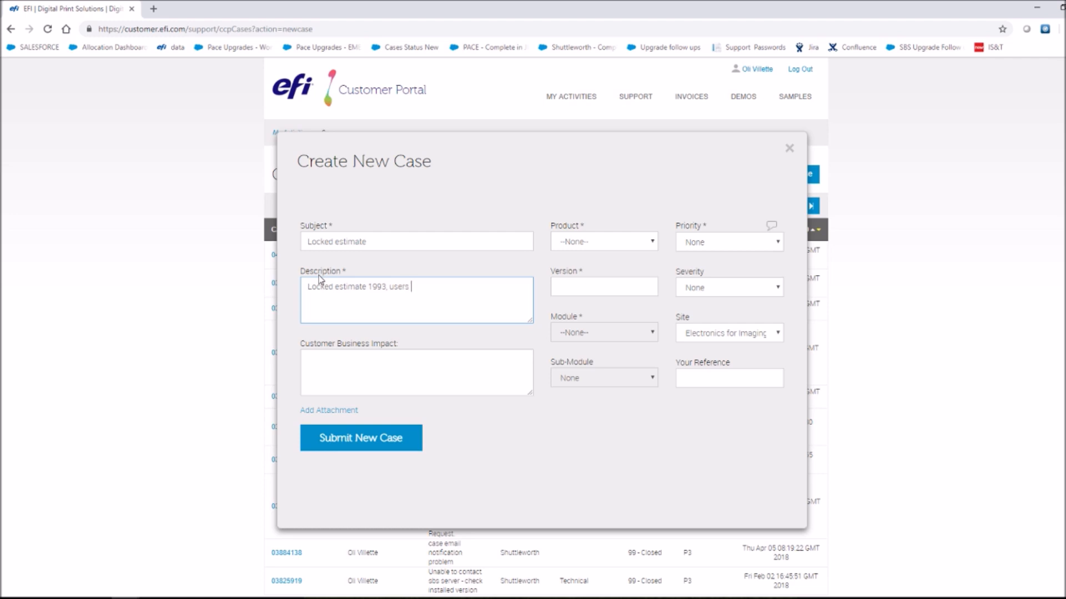
pyautogui.write('cant access only')
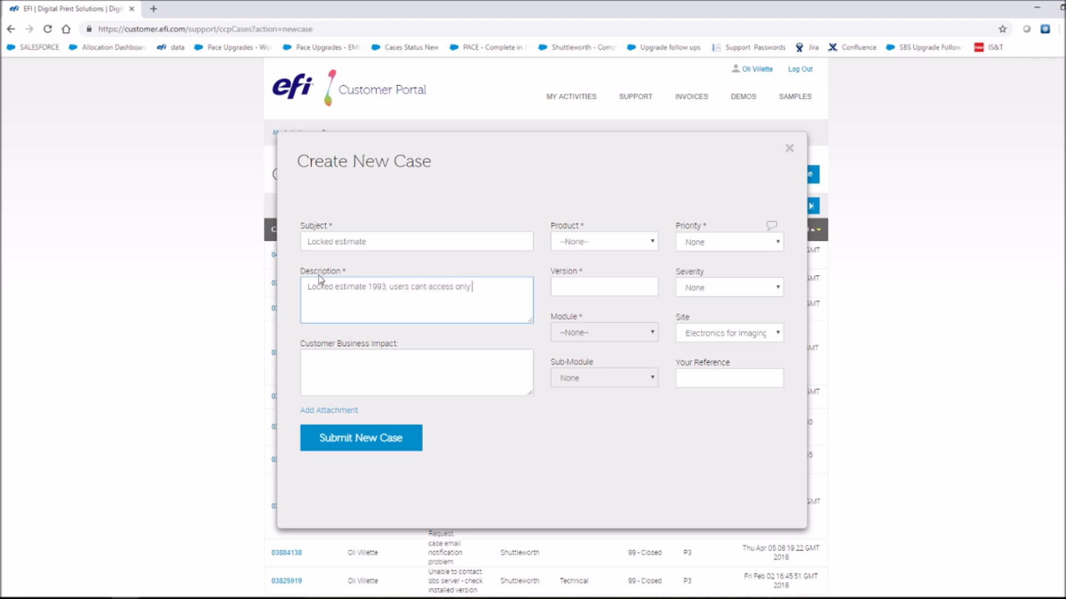
pyautogui.write('in a view only')
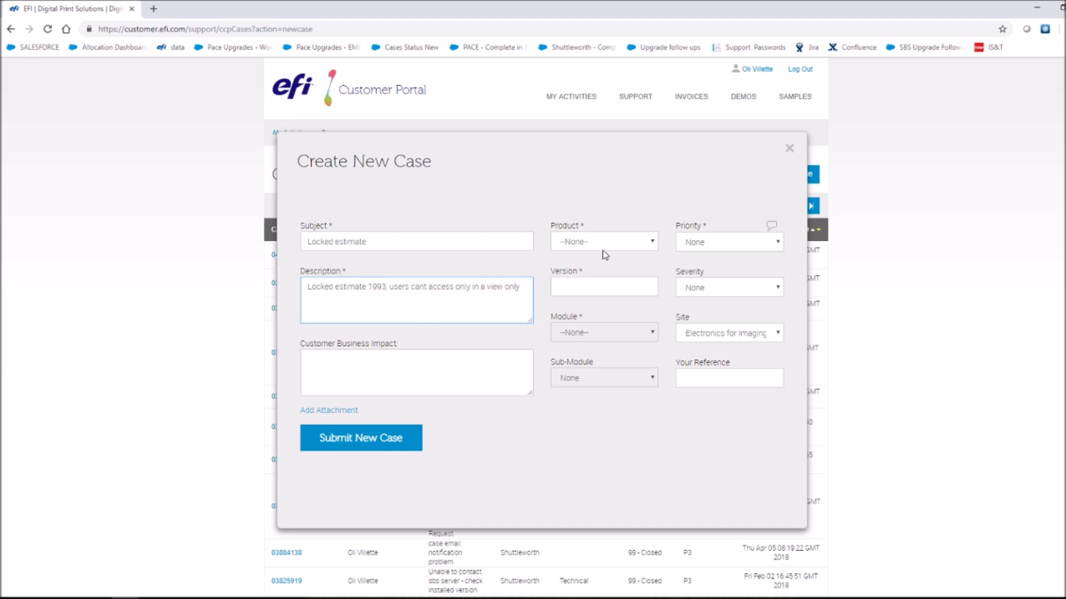
# Set the case product to Shuttleworth with version v6.03.25.0031
pyautogui.click(603, 241)
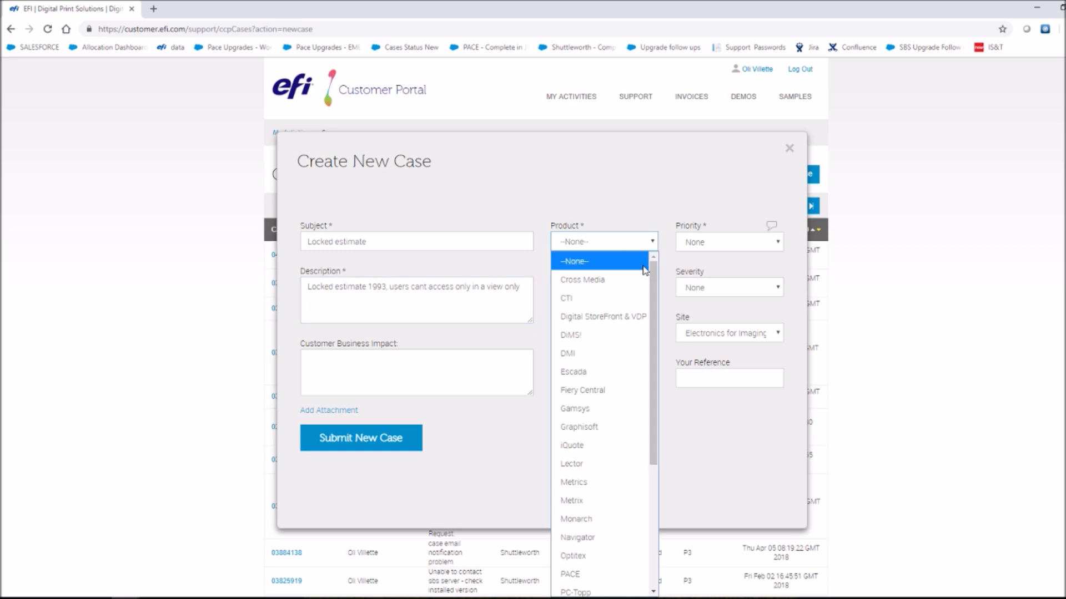
pyautogui.scroll(-3)
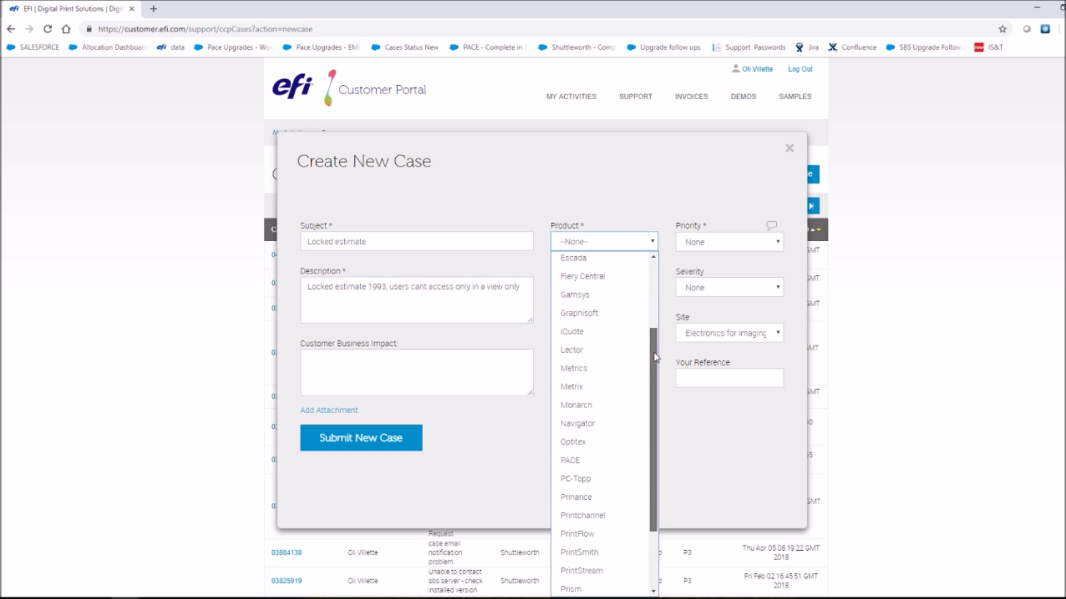
pyautogui.scroll(-3)
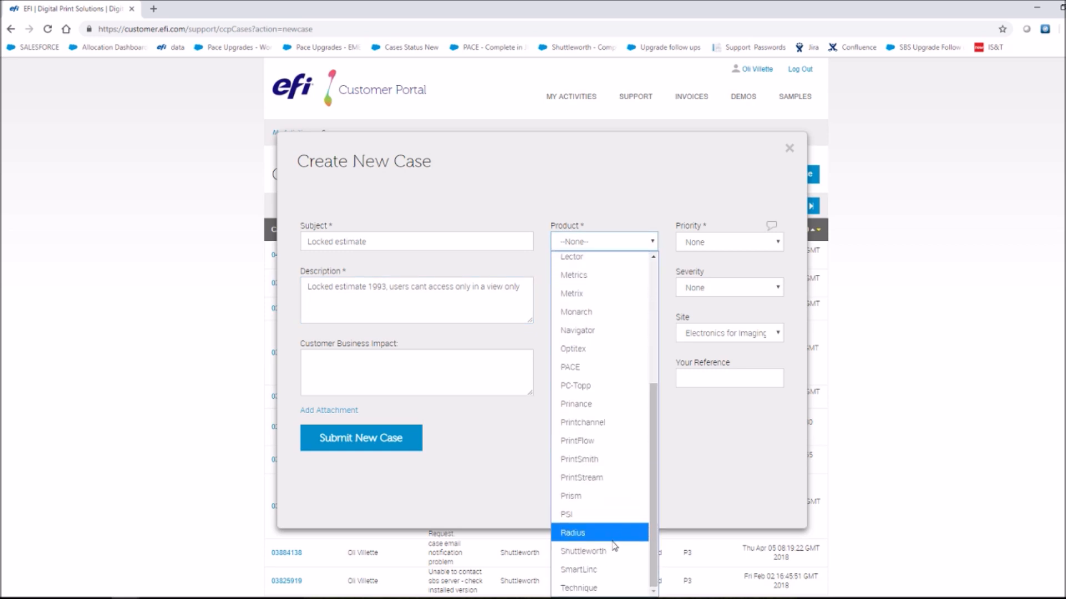
pyautogui.click(583, 550)
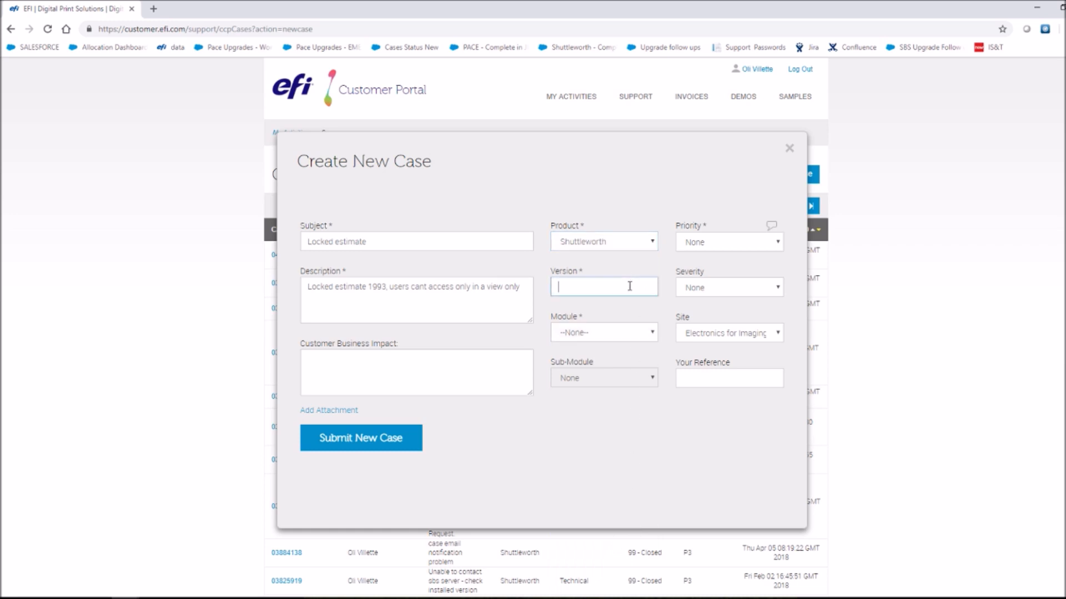
pyautogui.write('v6.03.25.0031')
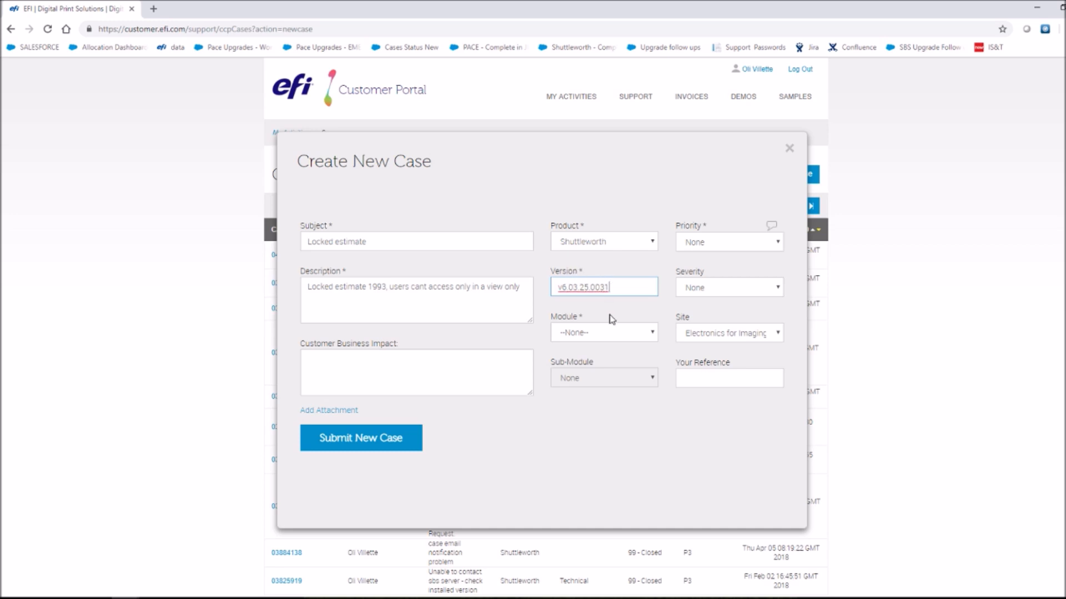
# Set the module to Software and begin choosing the Estimating sub-module
pyautogui.click(603, 331)
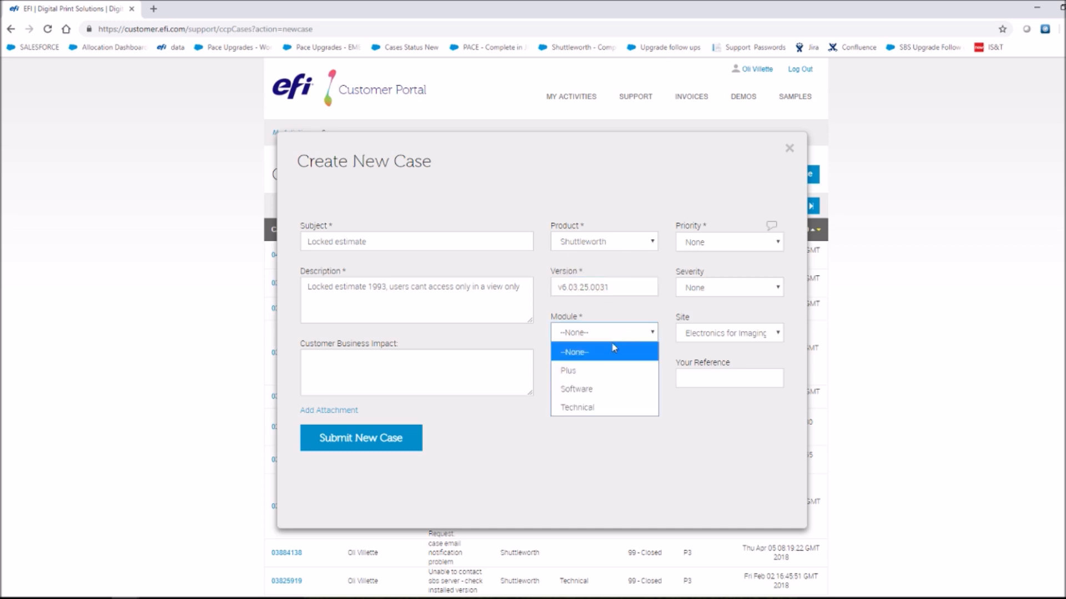
pyautogui.click(576, 388)
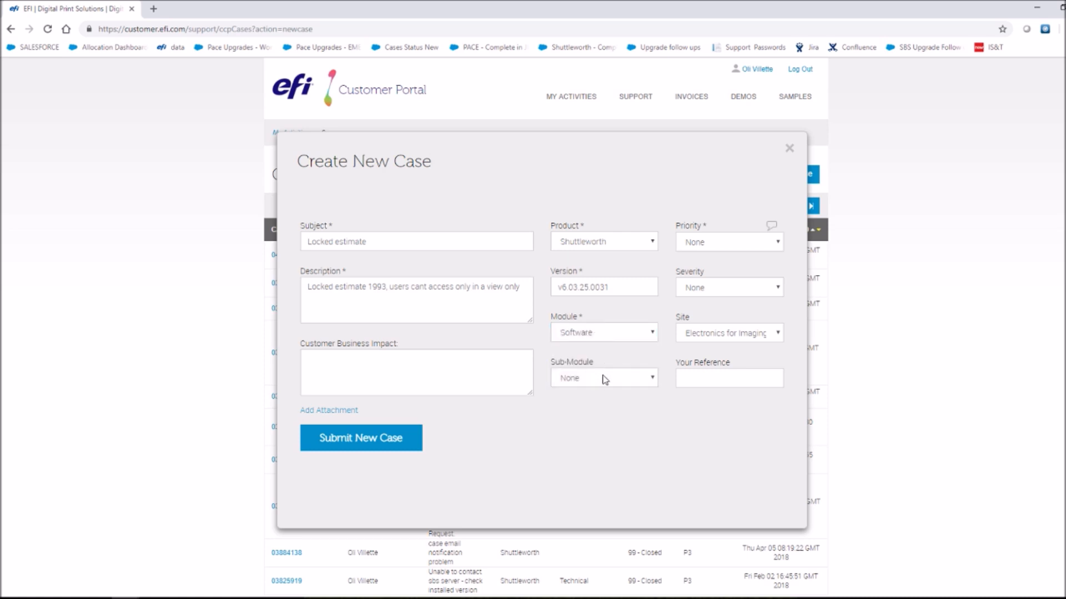
pyautogui.click(603, 377)
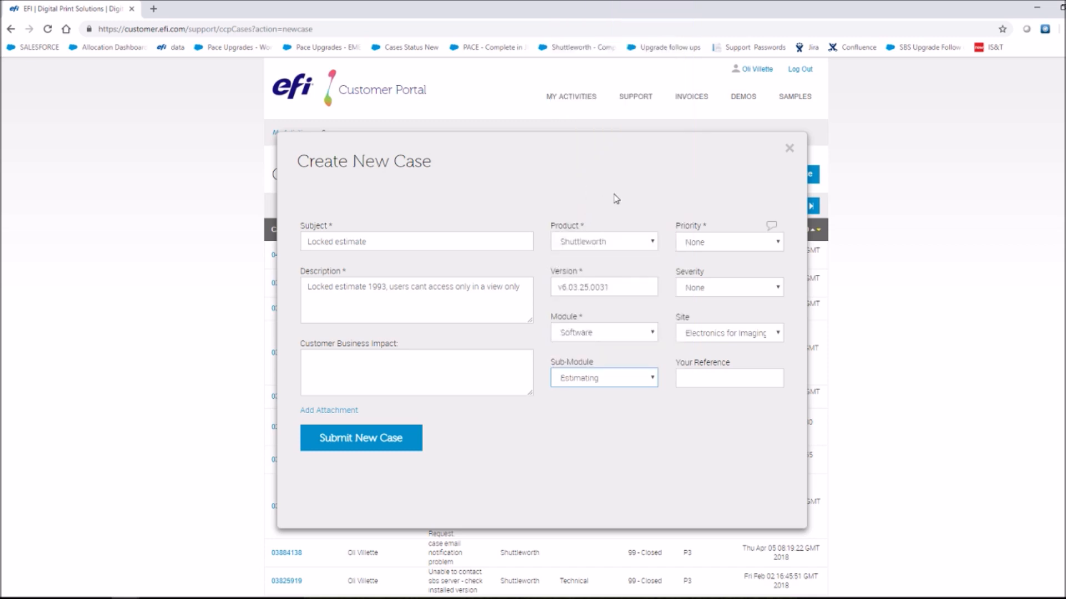
pyautogui.moveTo(757, 230)
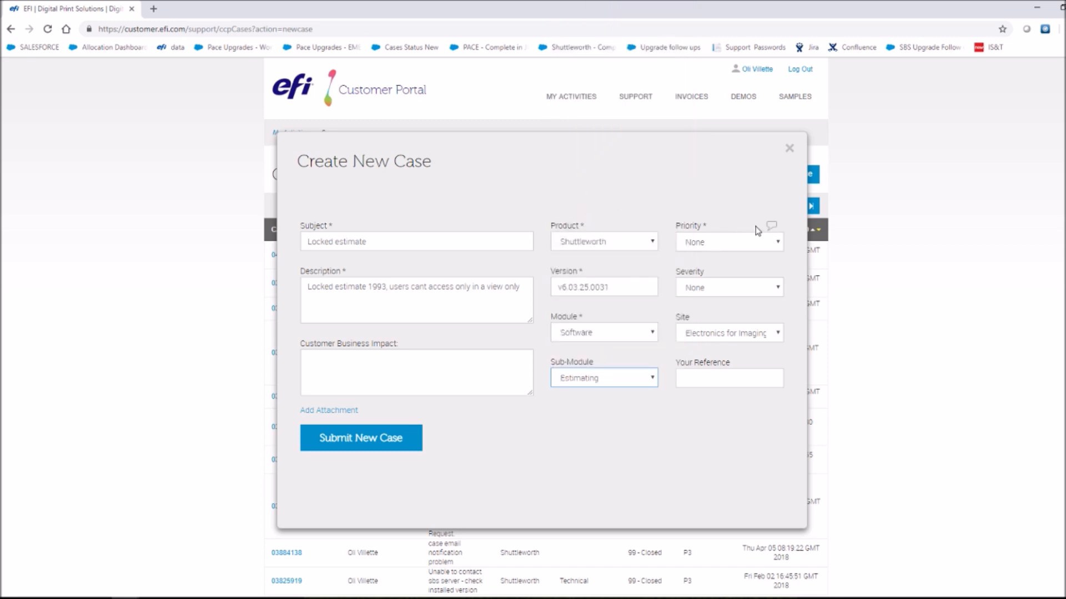
pyautogui.moveTo(770, 226)
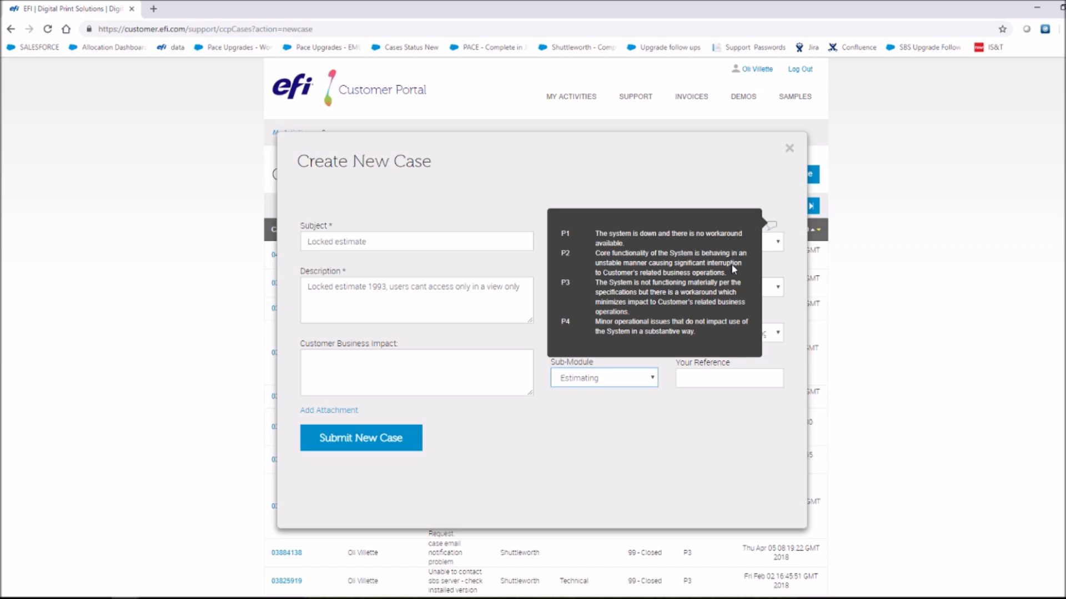
pyautogui.moveTo(743, 299)
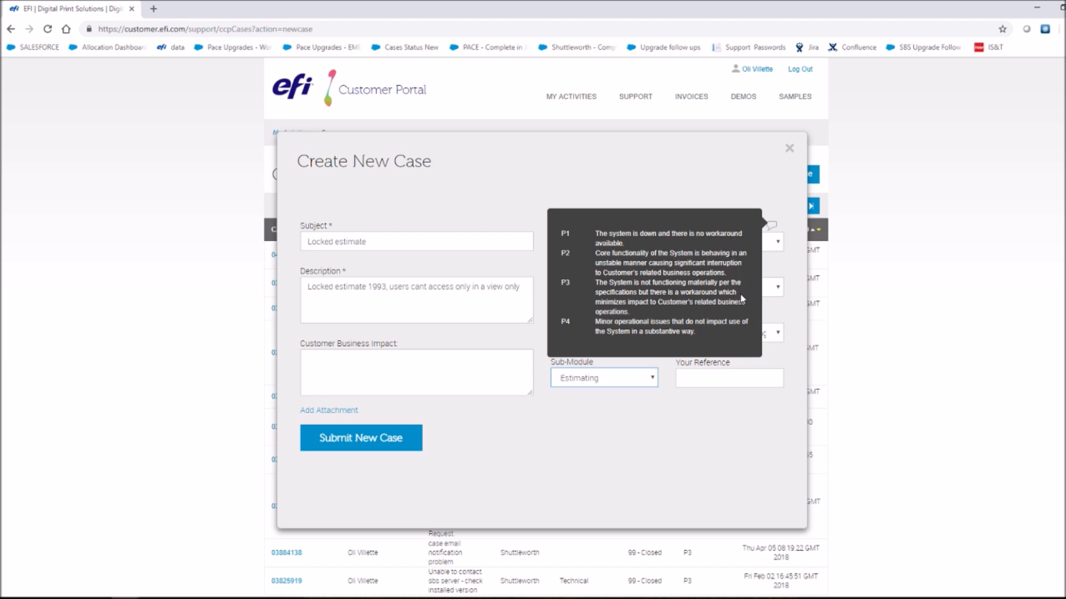
pyautogui.moveTo(741, 298)
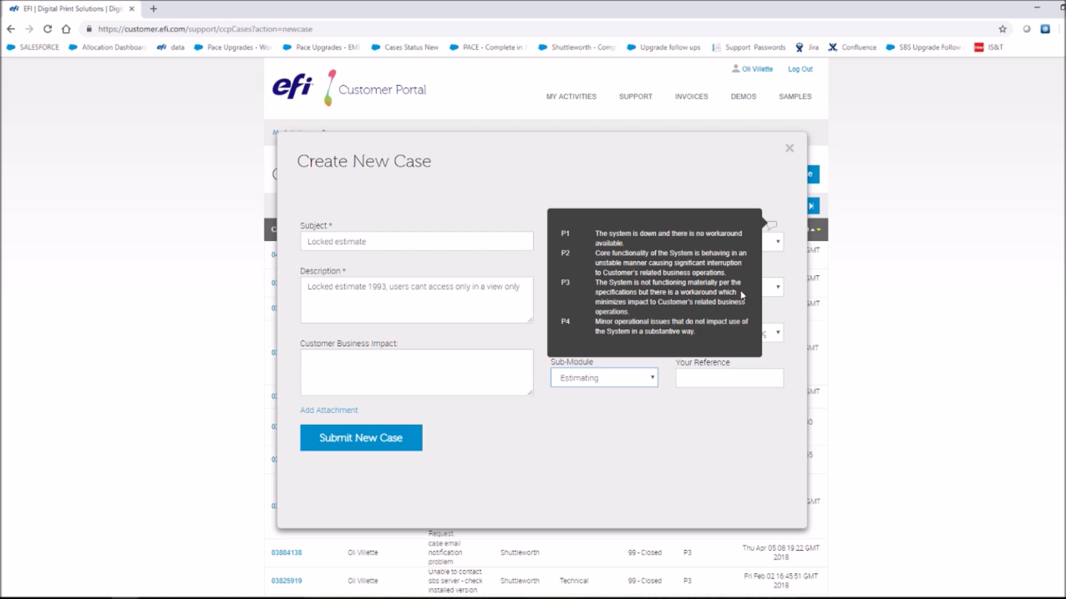
pyautogui.moveTo(774, 228)
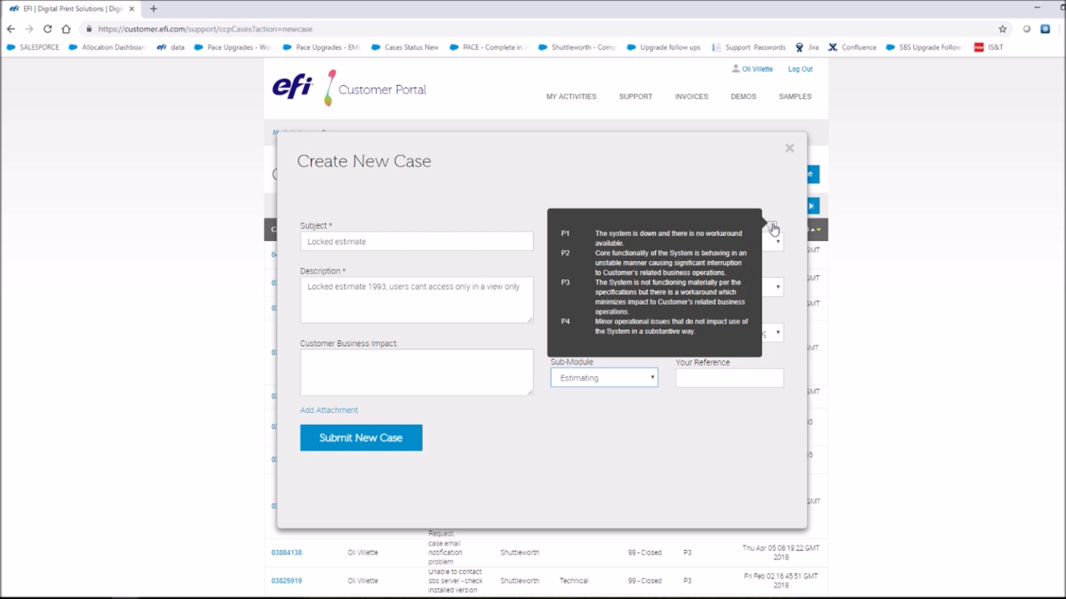
pyautogui.moveTo(777, 246)
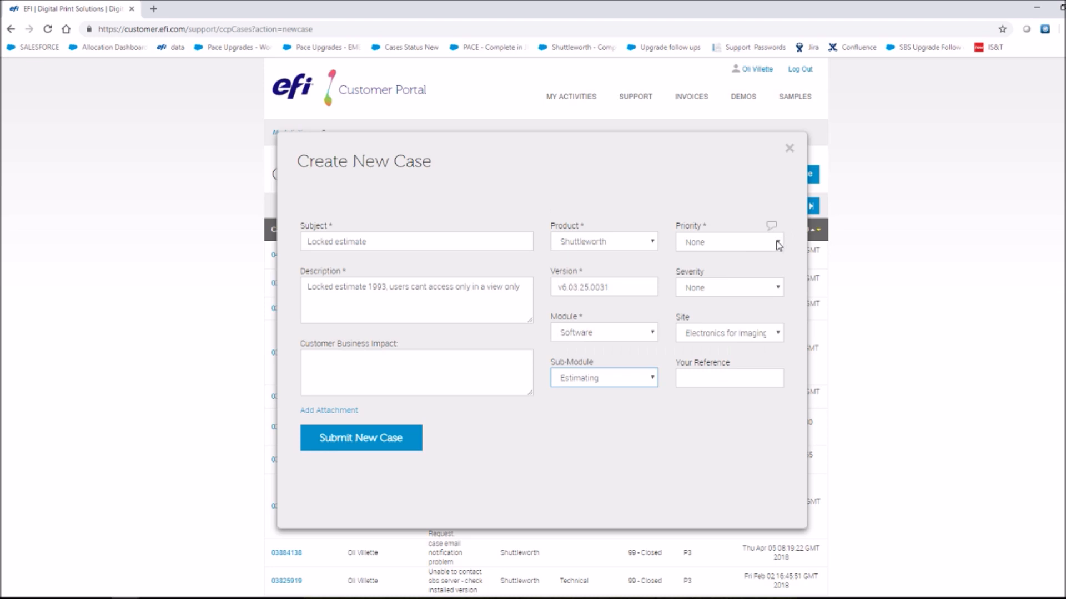
# Set priority P3 and severity 3 – Standard – General Question
pyautogui.click(727, 241)
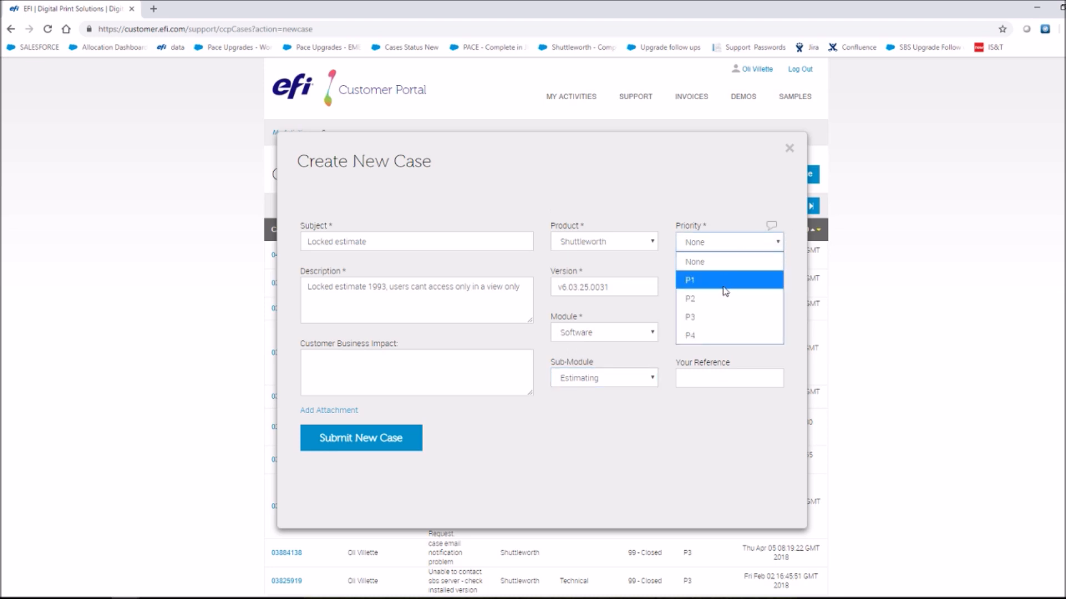
pyautogui.click(689, 316)
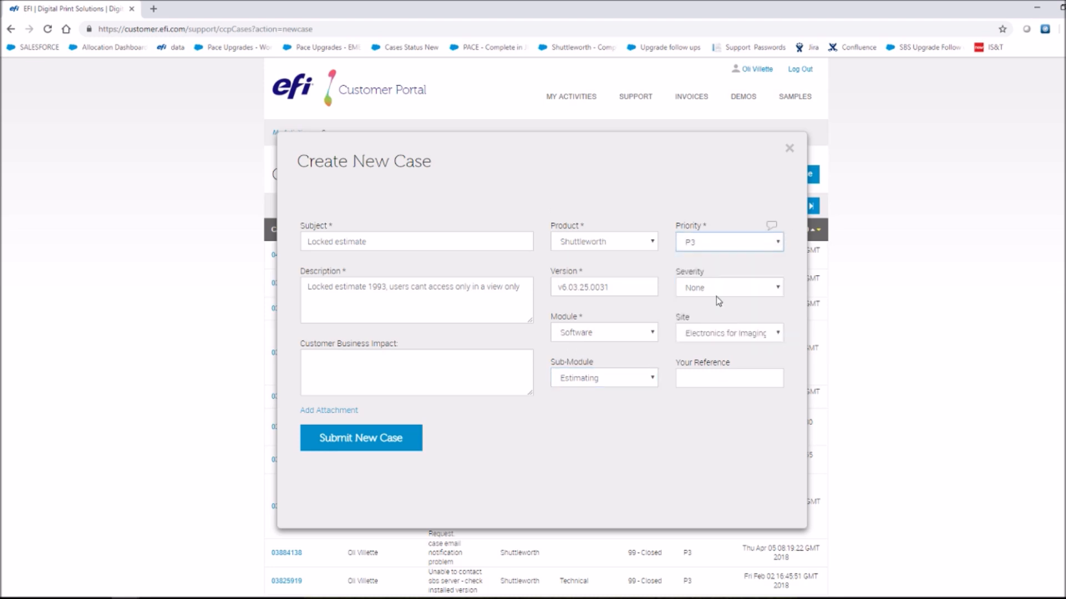
pyautogui.click(728, 287)
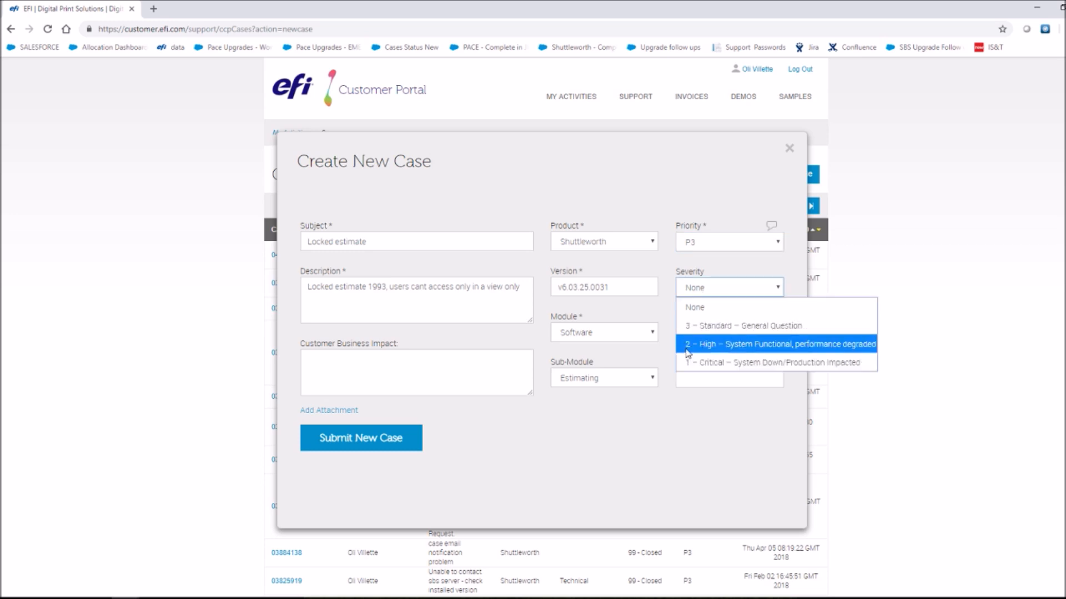
pyautogui.click(743, 325)
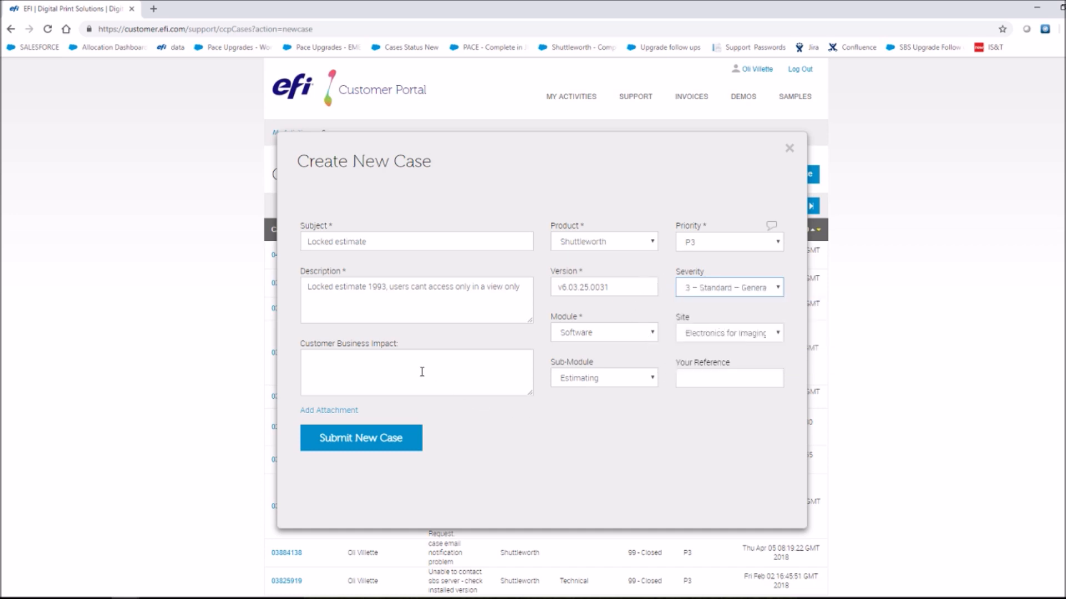
# Record the business impact 'Unable to process order until accessible' and move on to the reference 'locked estimate 1993'
pyautogui.write('Unable to pro')
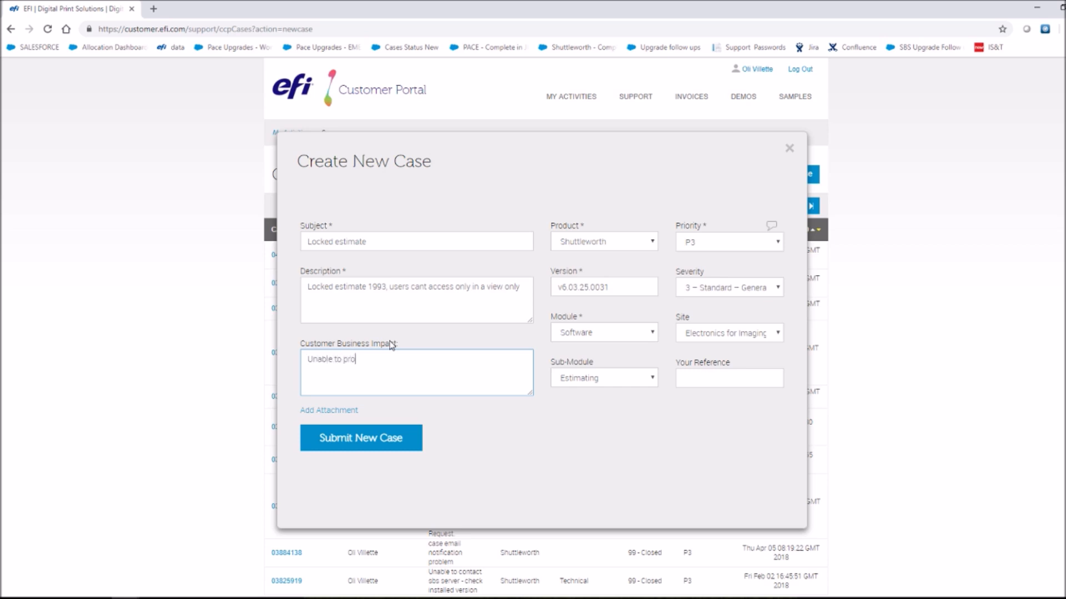
pyautogui.write('cess order unti')
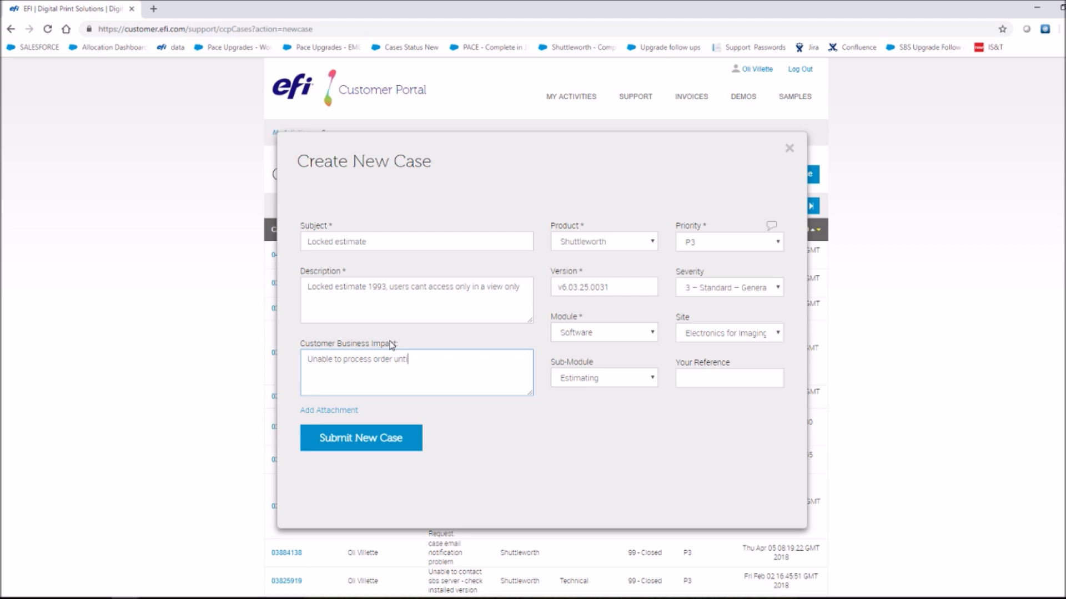
pyautogui.write('accessible')
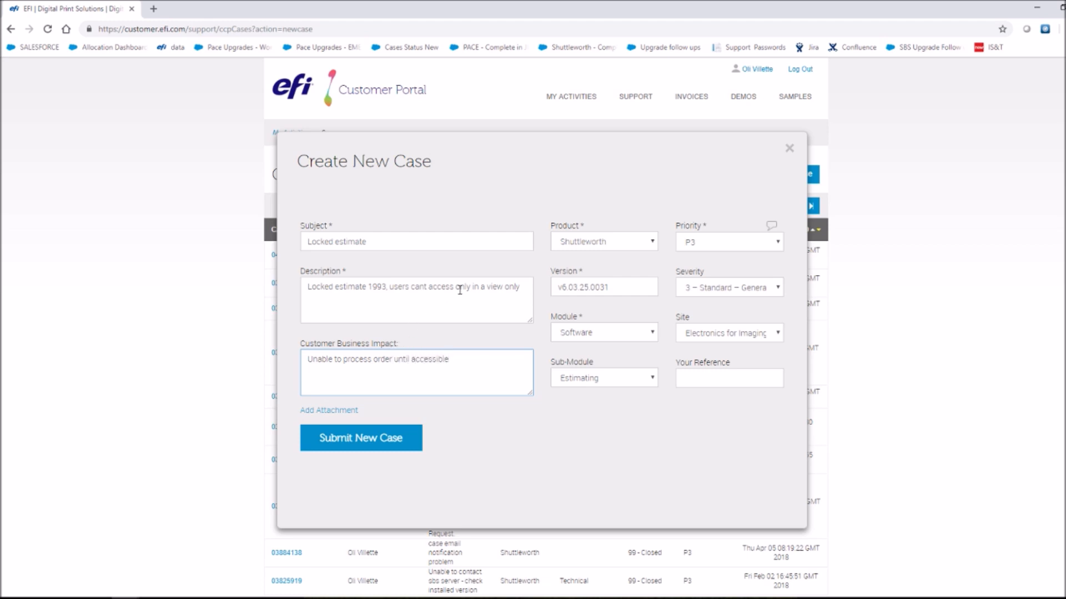
pyautogui.click(728, 377)
pyautogui.write('locked estimate 1993')
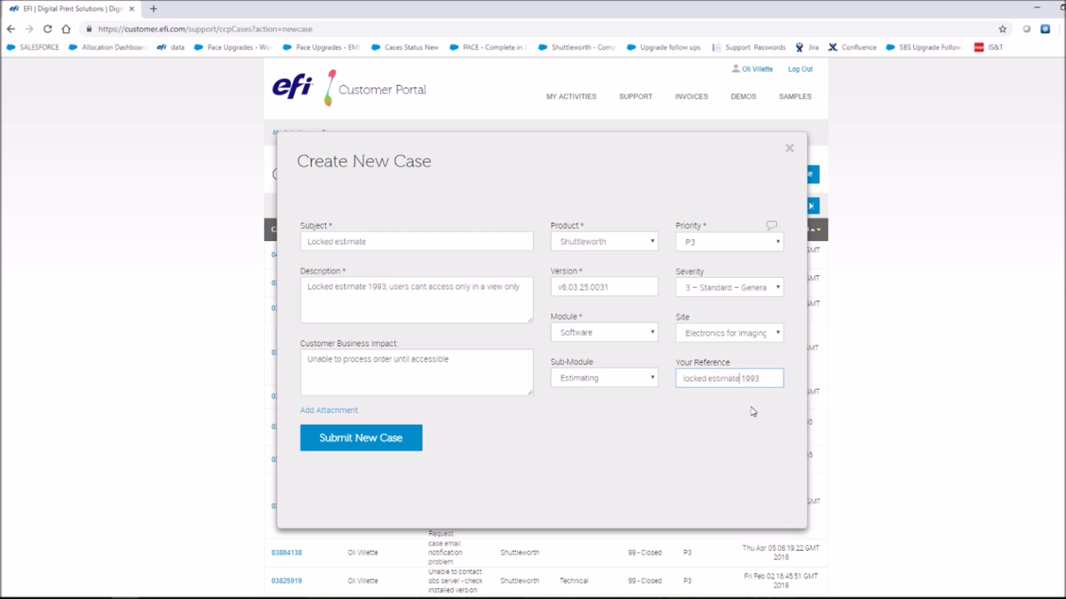
pyautogui.moveTo(368, 257)
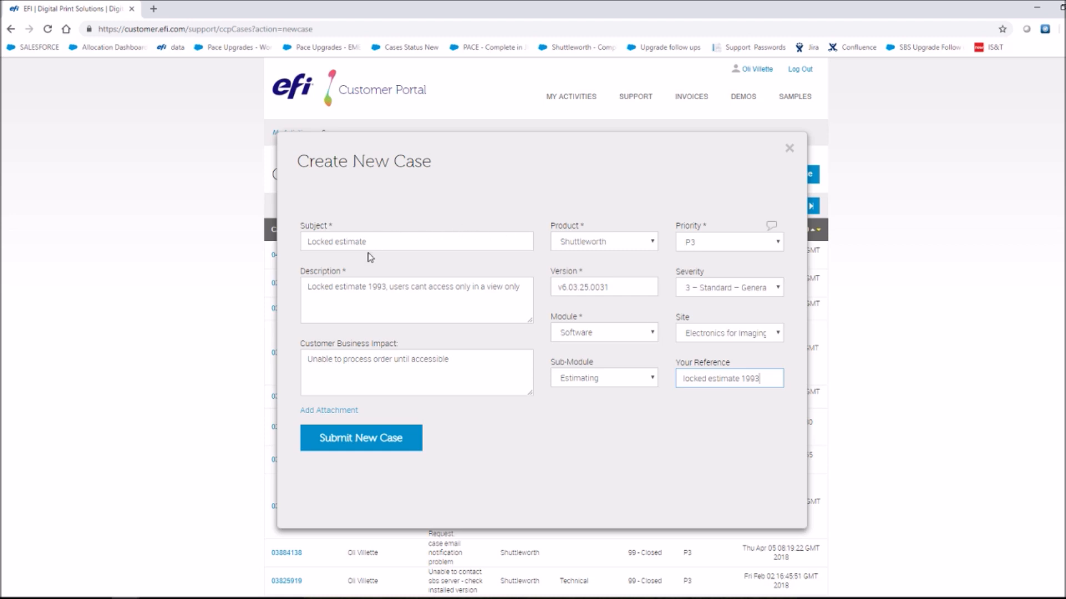
pyautogui.moveTo(330, 414)
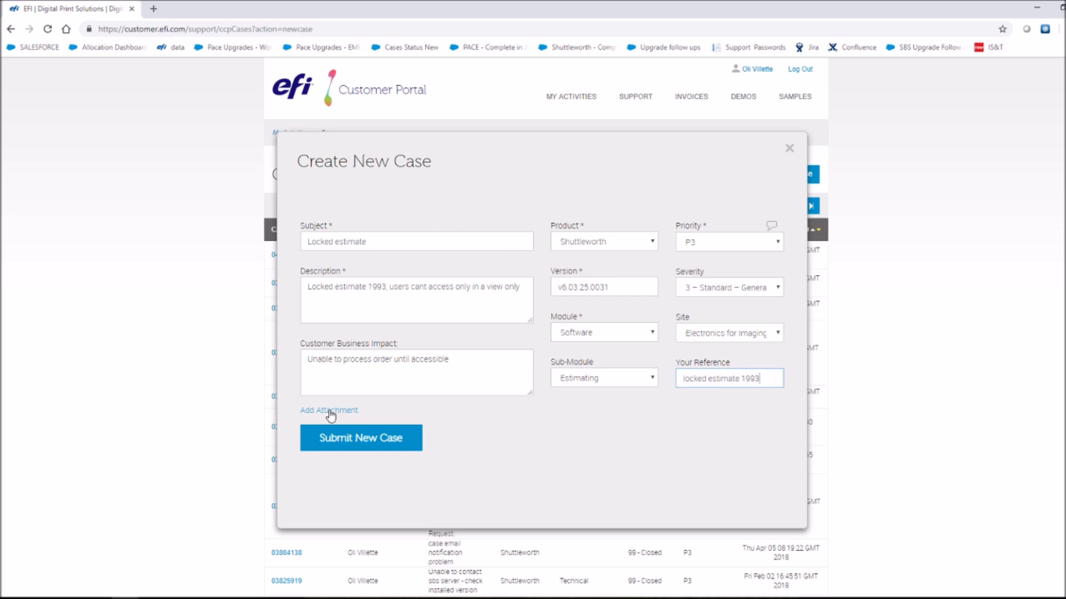
# Reveal the attachment fields and submit the completed Locked estimate case
pyautogui.click(329, 410)
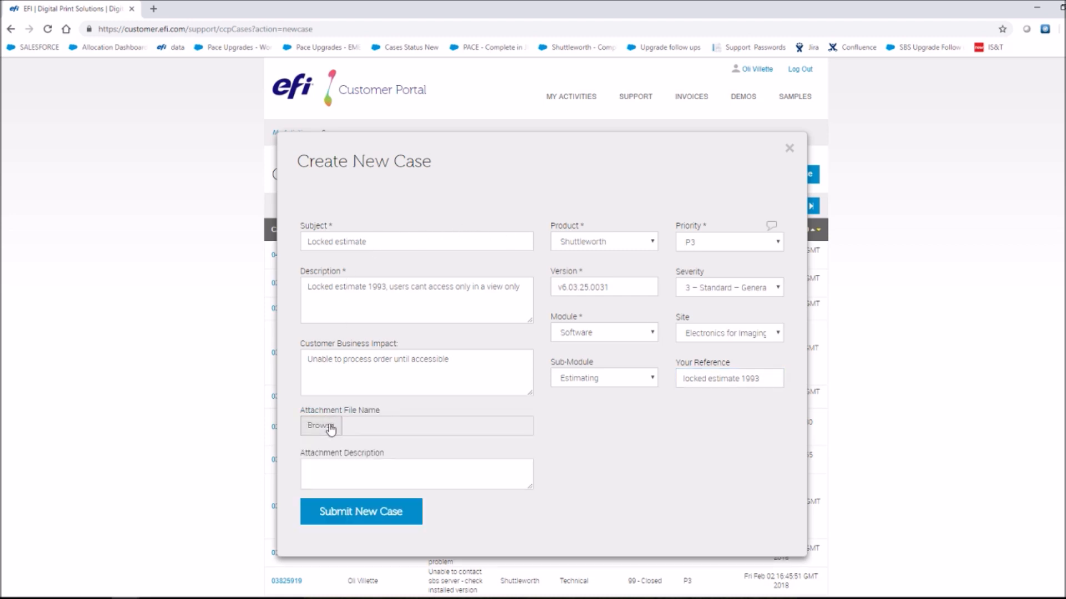
pyautogui.click(320, 425)
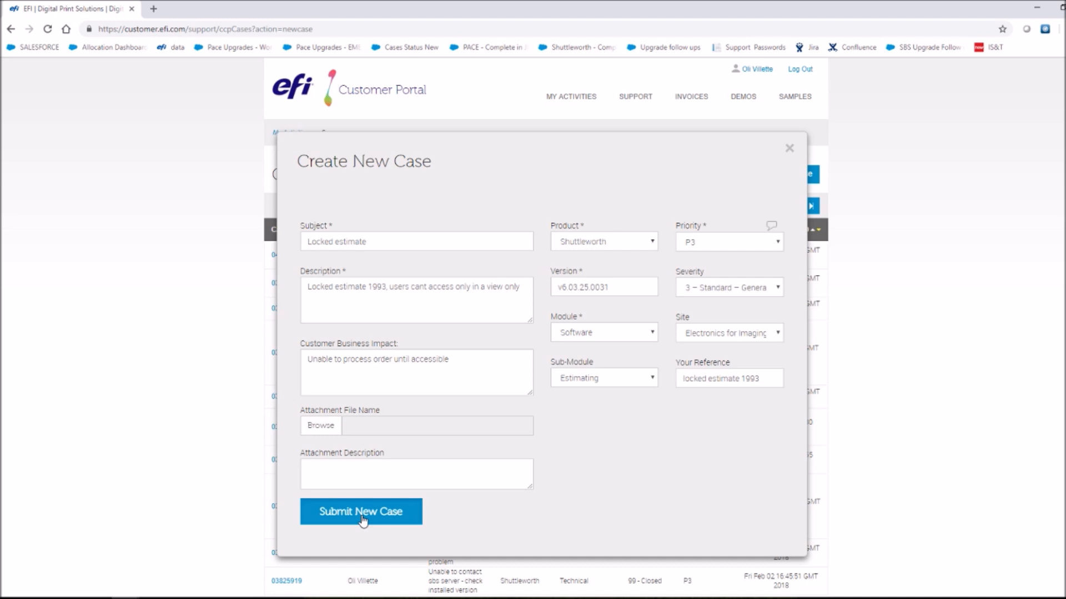
pyautogui.click(360, 511)
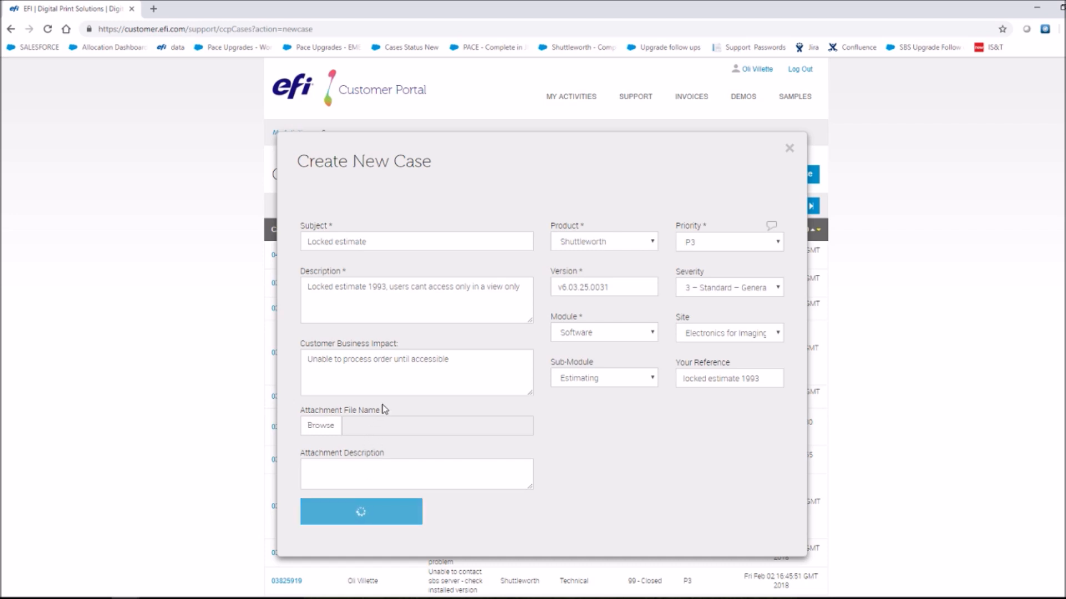